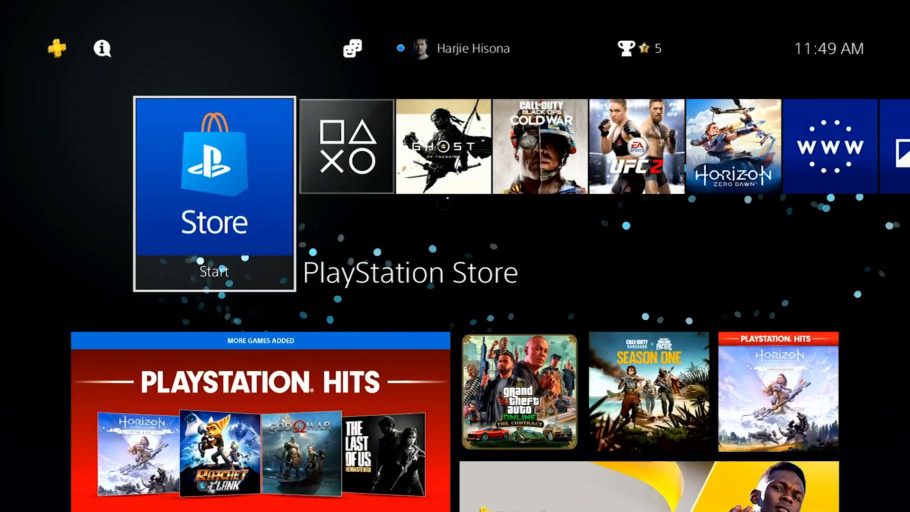
# Move up to the function area and highlight the Settings toolbox icon.
pyautogui.press('Right')
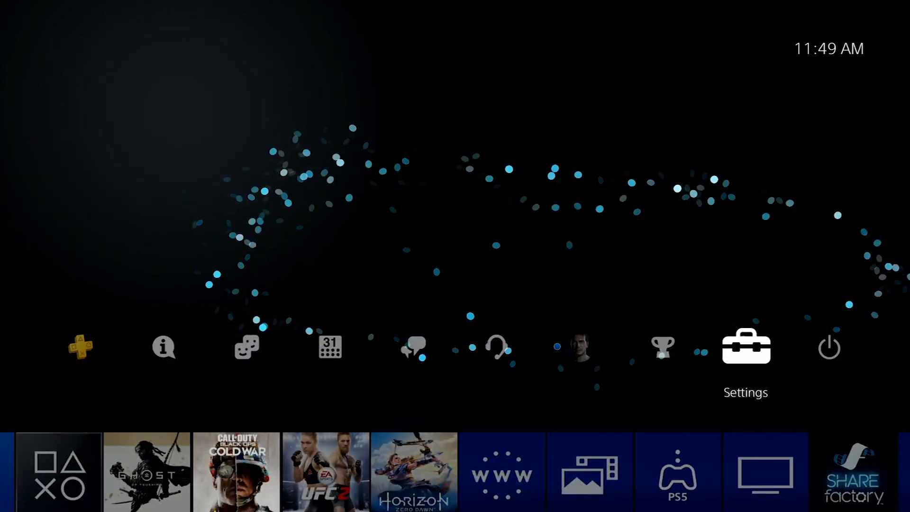
# Enter Settings, then Network, and run Test Internet Connection to get 10.7 Mbps down / 32.5 Mbps up.
pyautogui.click(746, 347)
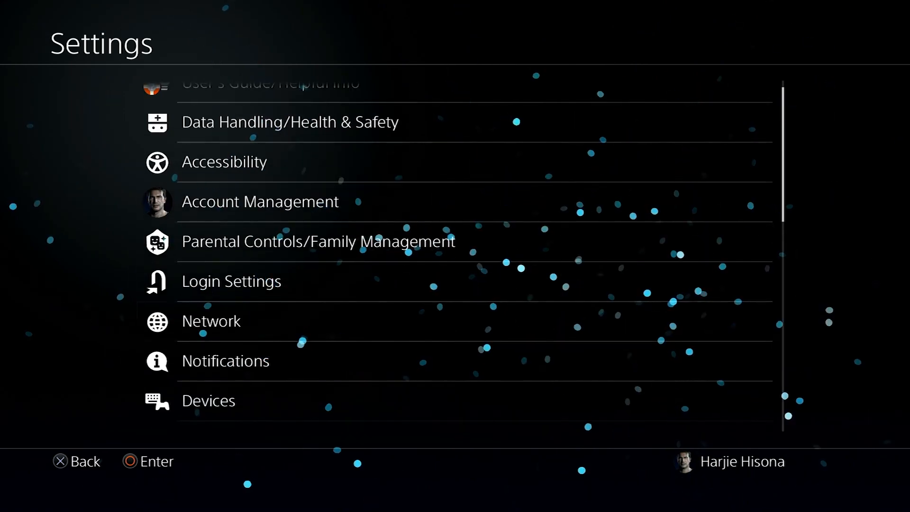
pyautogui.click(211, 320)
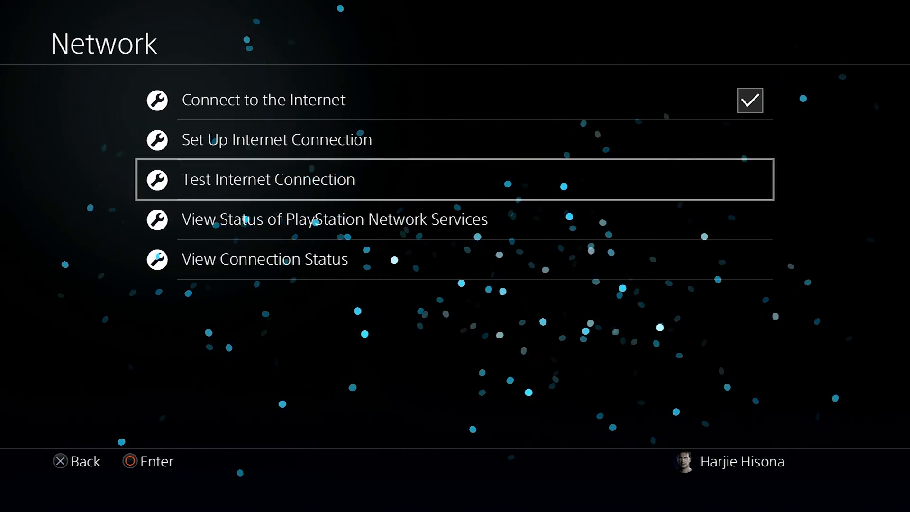
pyautogui.click(267, 179)
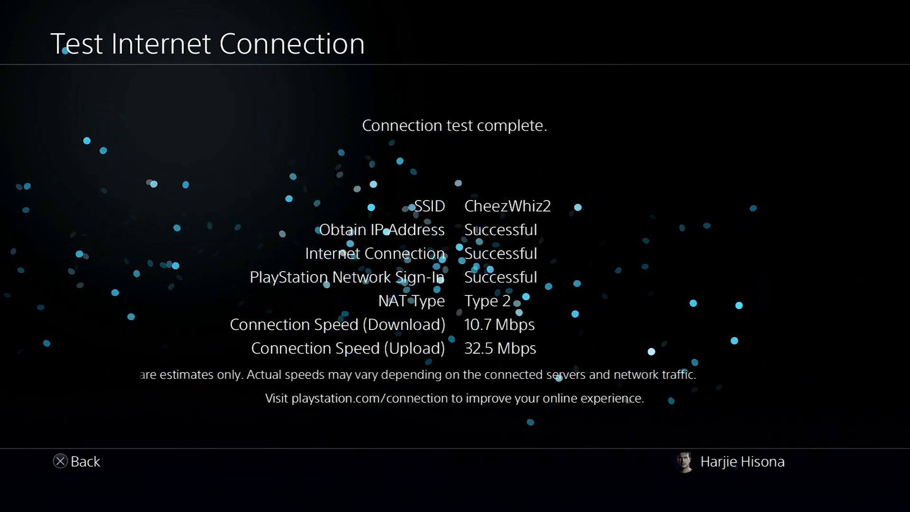
pyautogui.click(62, 461)
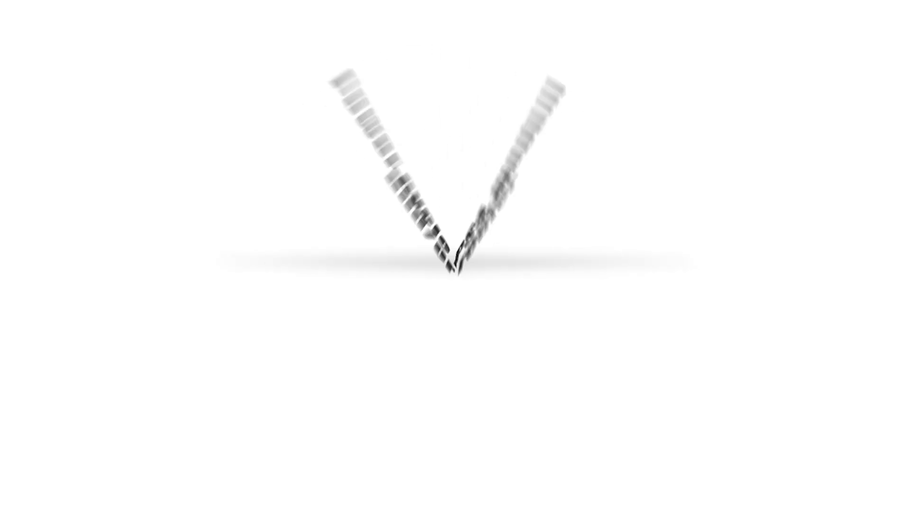